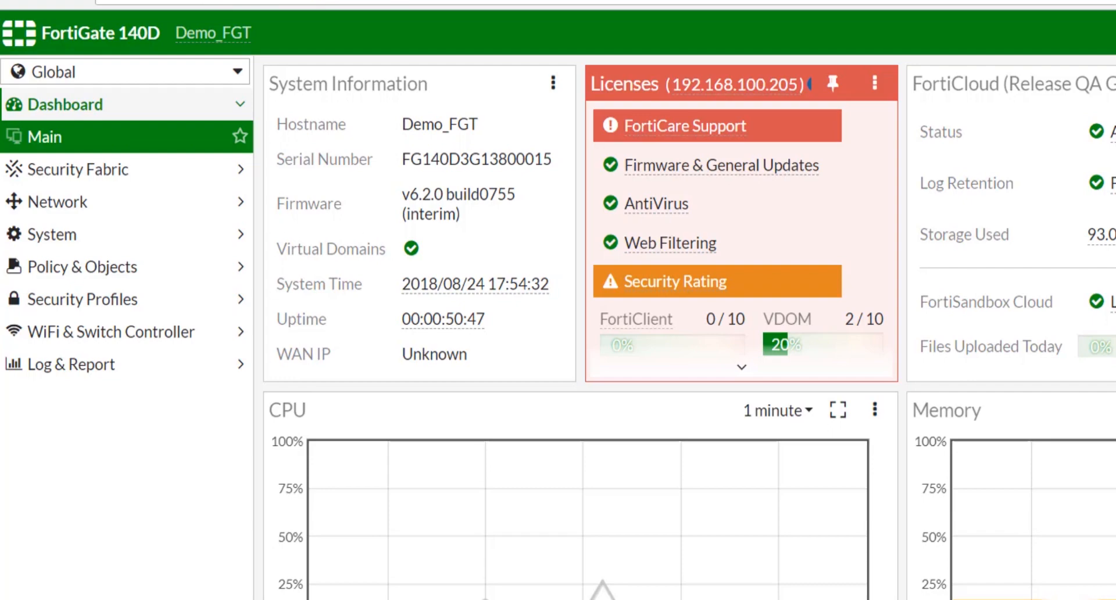
- Start a new Security Fabric connector to view the SDN and Threat Feed types
left_click(71, 169)
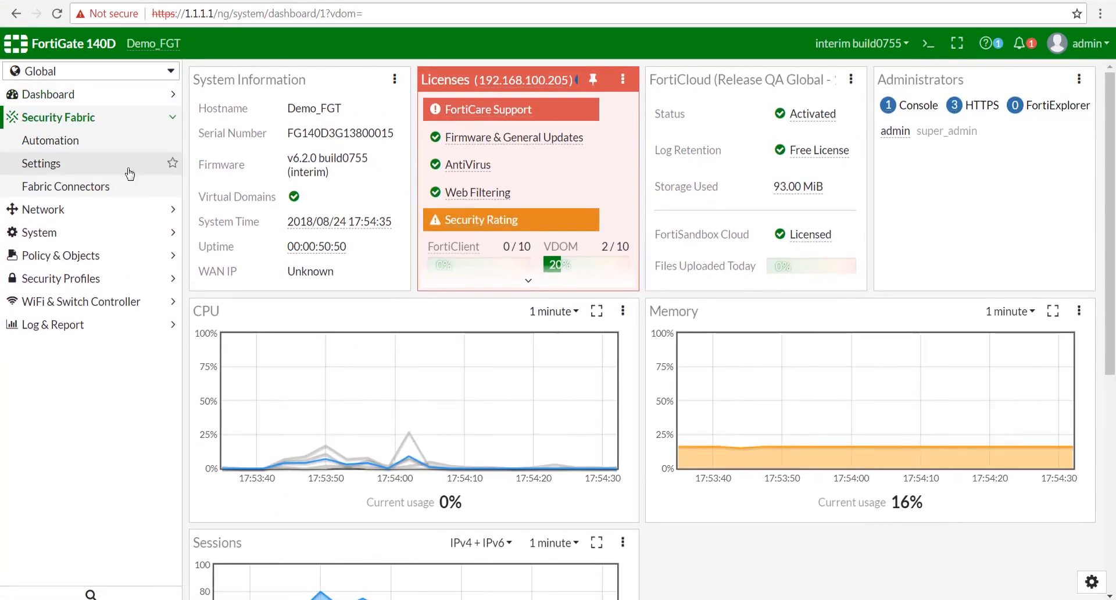
left_click(66, 186)
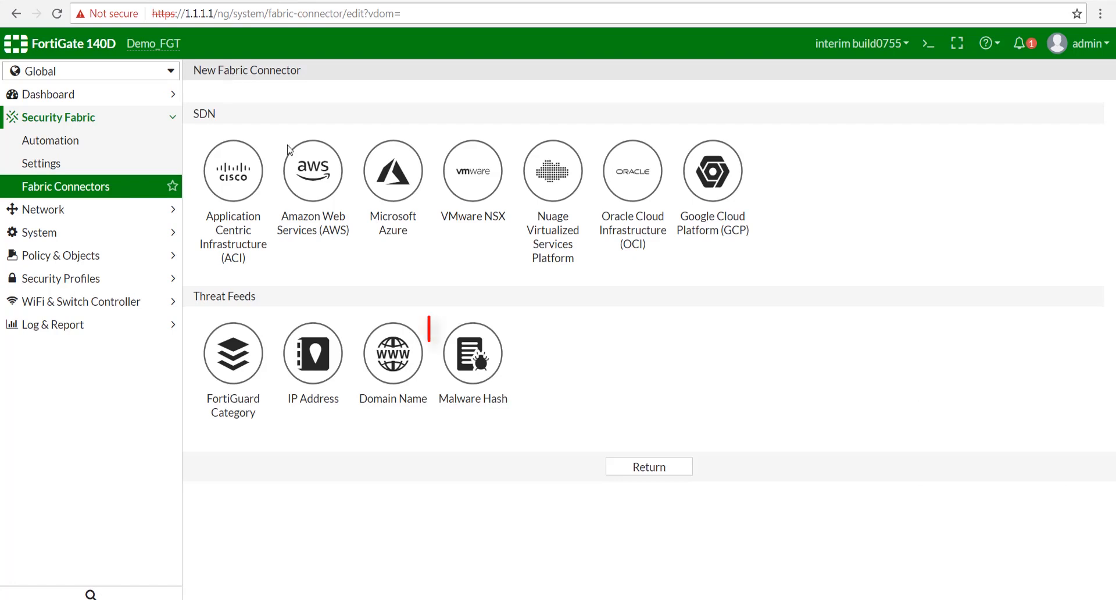
left_click(472, 353)
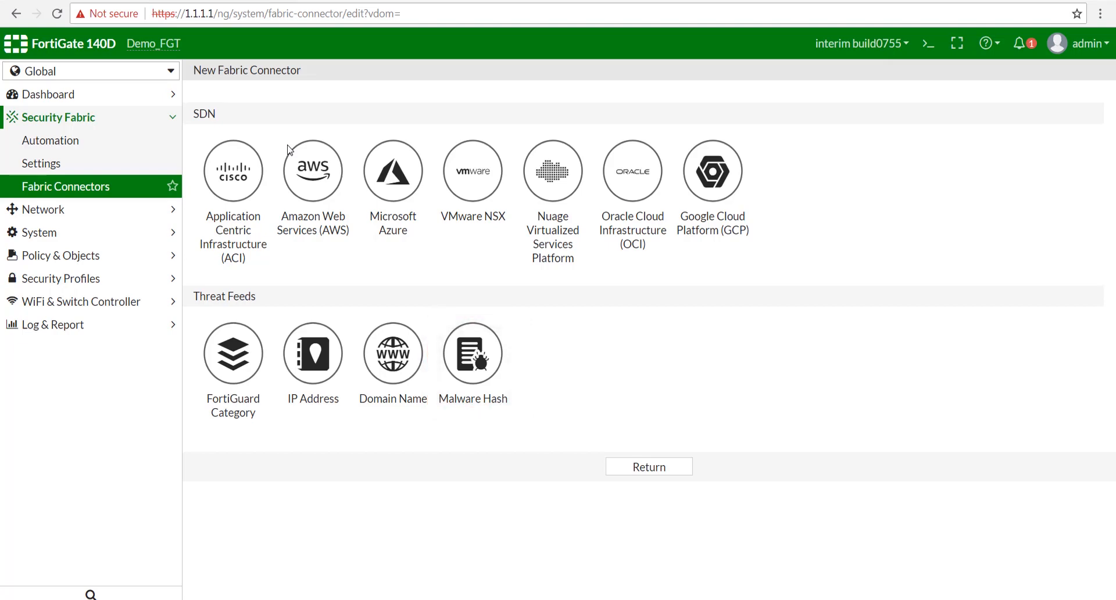
left_click(472, 353)
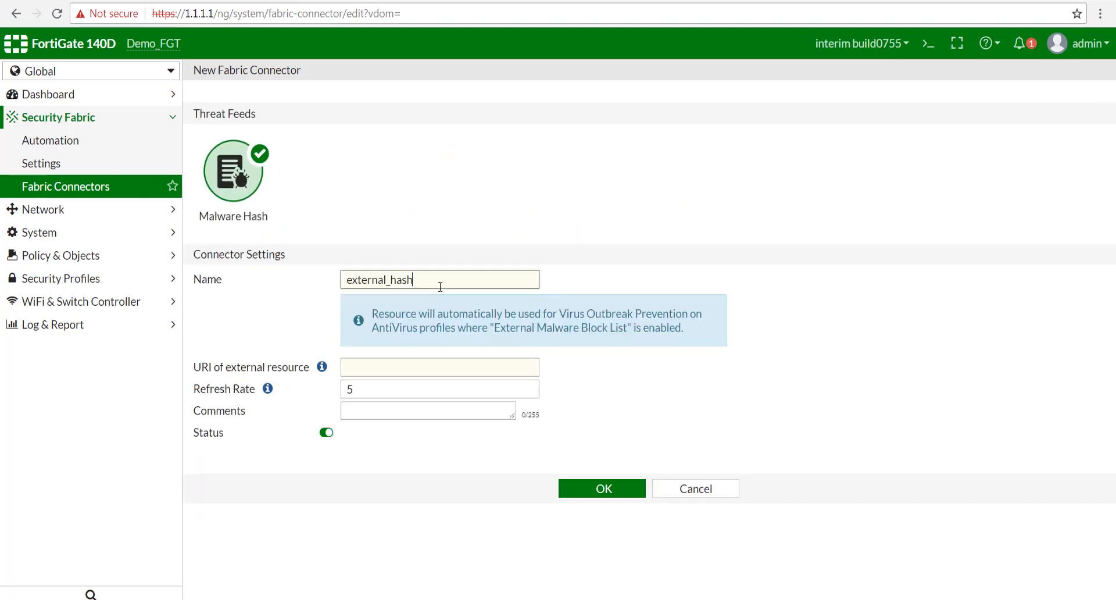
type("http://172.16.200.44/ext_virus_hash")
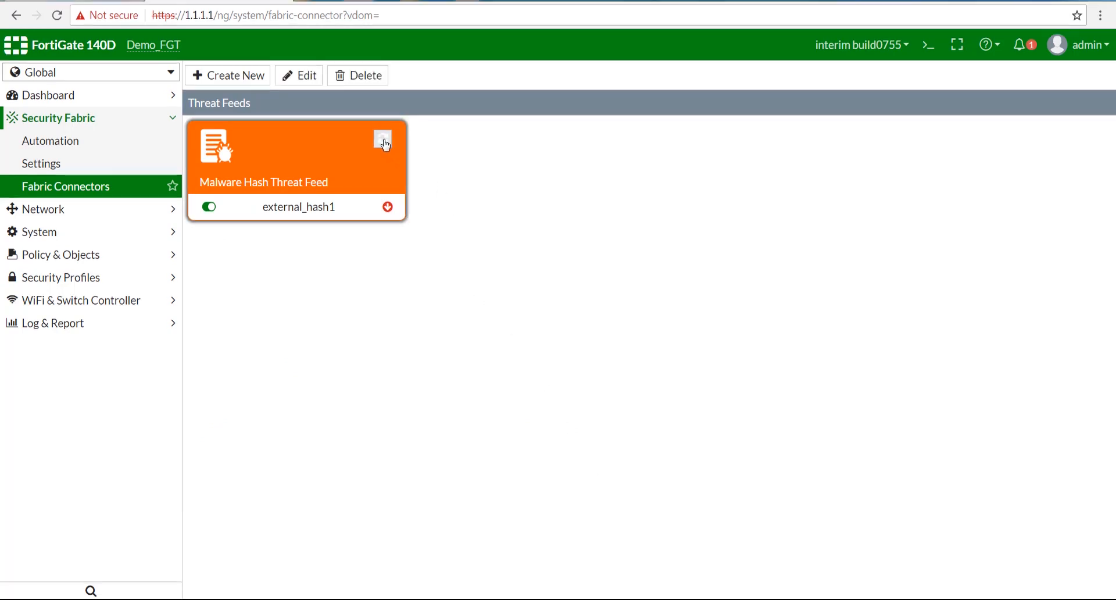
left_click(383, 138)
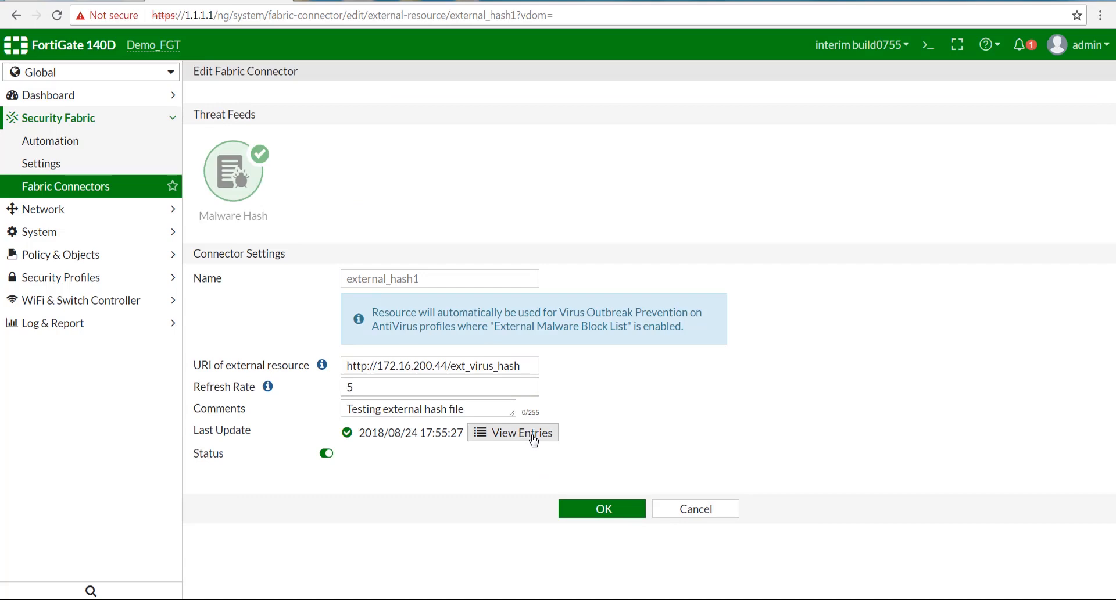
- View external_hash1's entries: seven valid hashes, including fake_virus
left_click(513, 432)
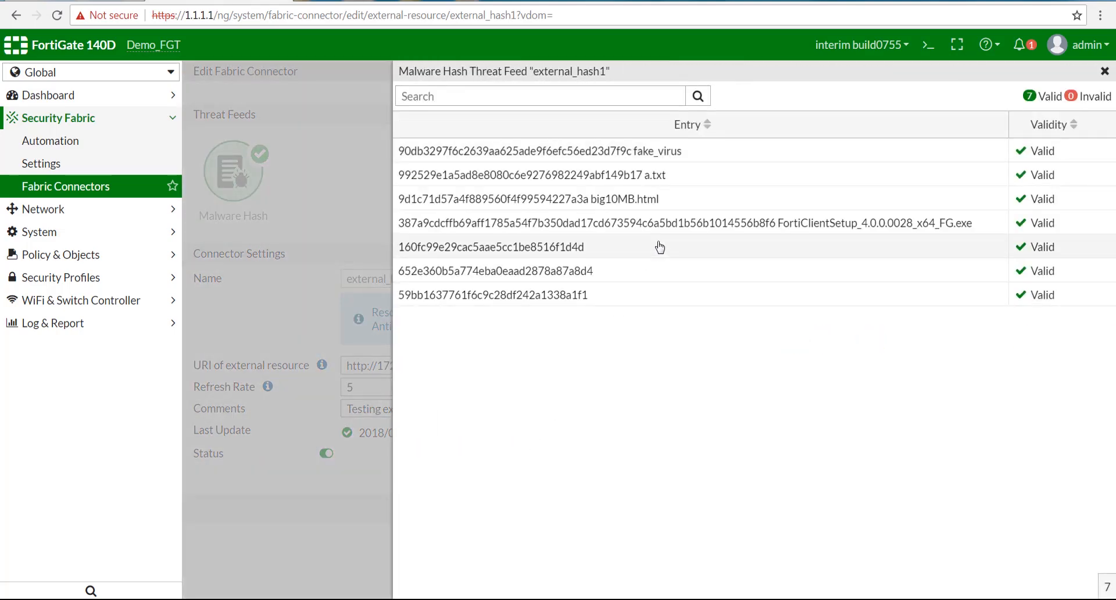
mouse_move(682, 164)
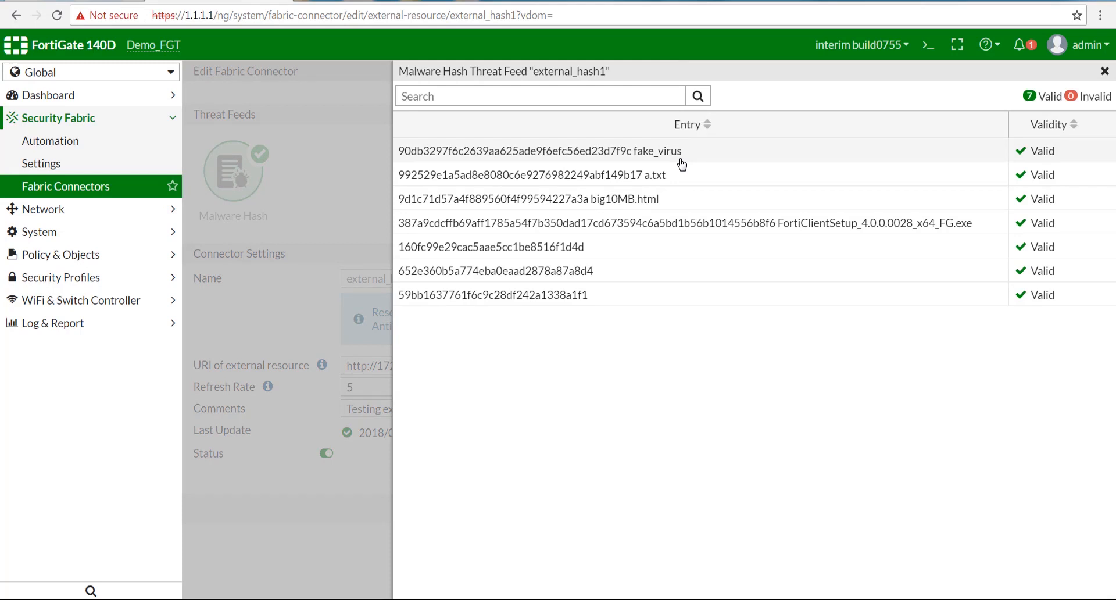
mouse_move(336, 345)
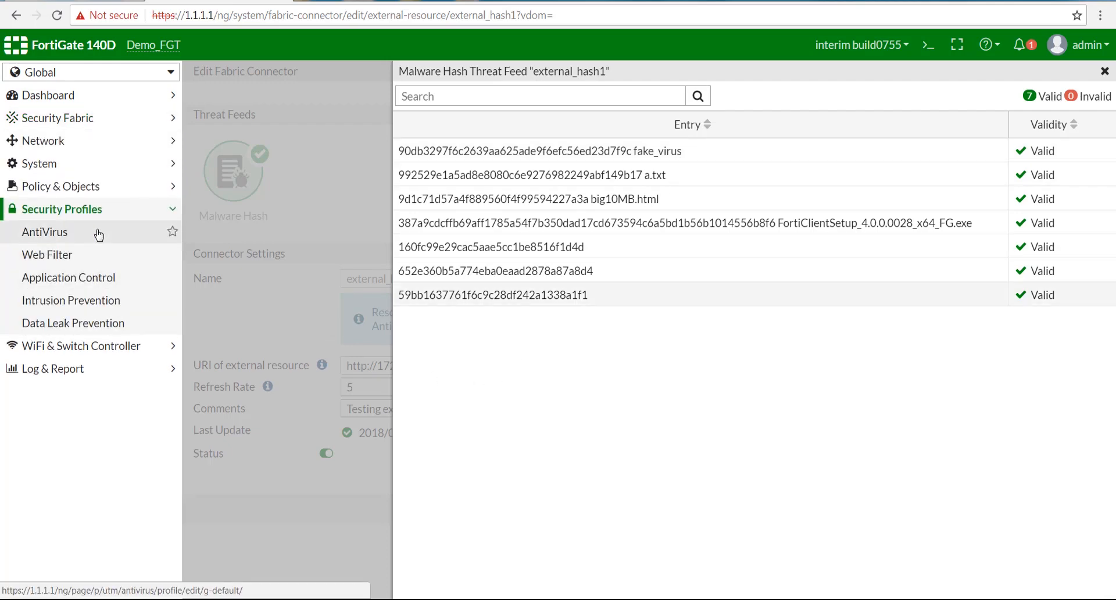
- Go to AntiVirus profiles and switch to the vdom1 virtual domain
left_click(45, 232)
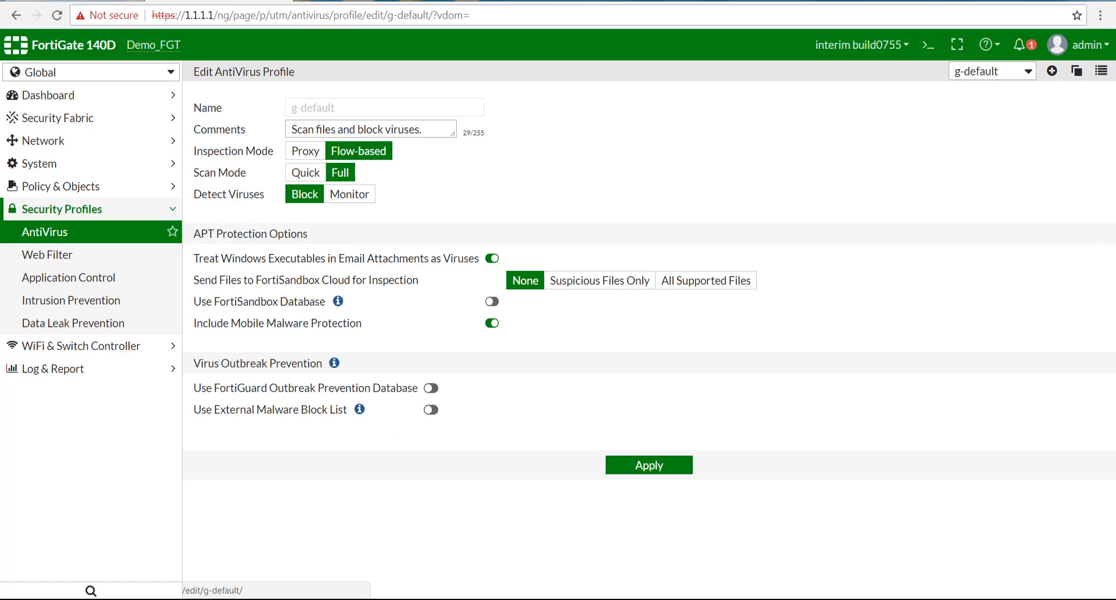
mouse_move(126, 78)
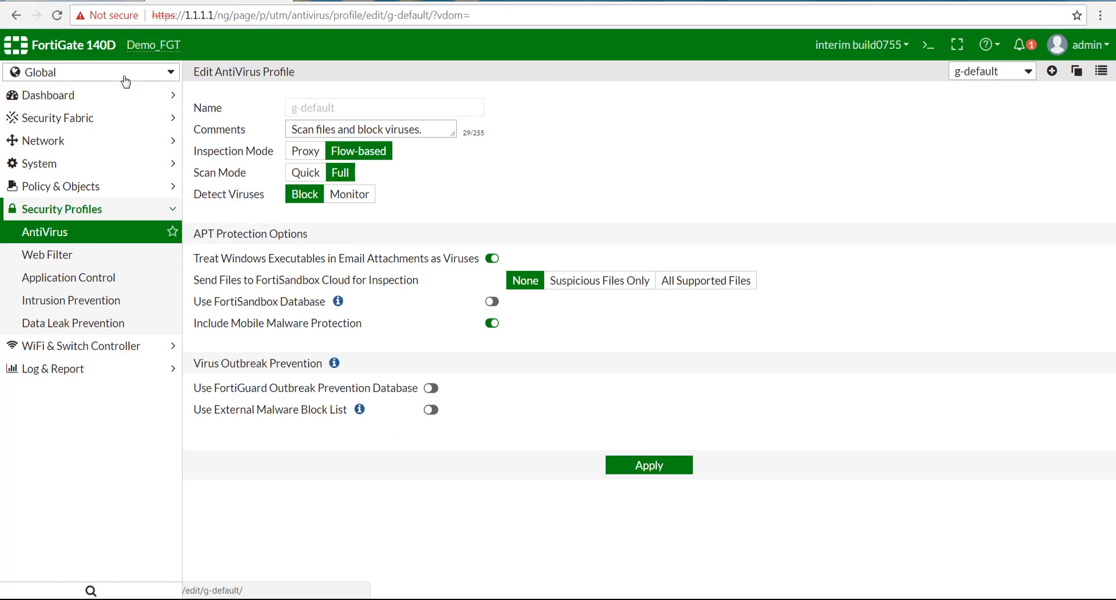
left_click(91, 72)
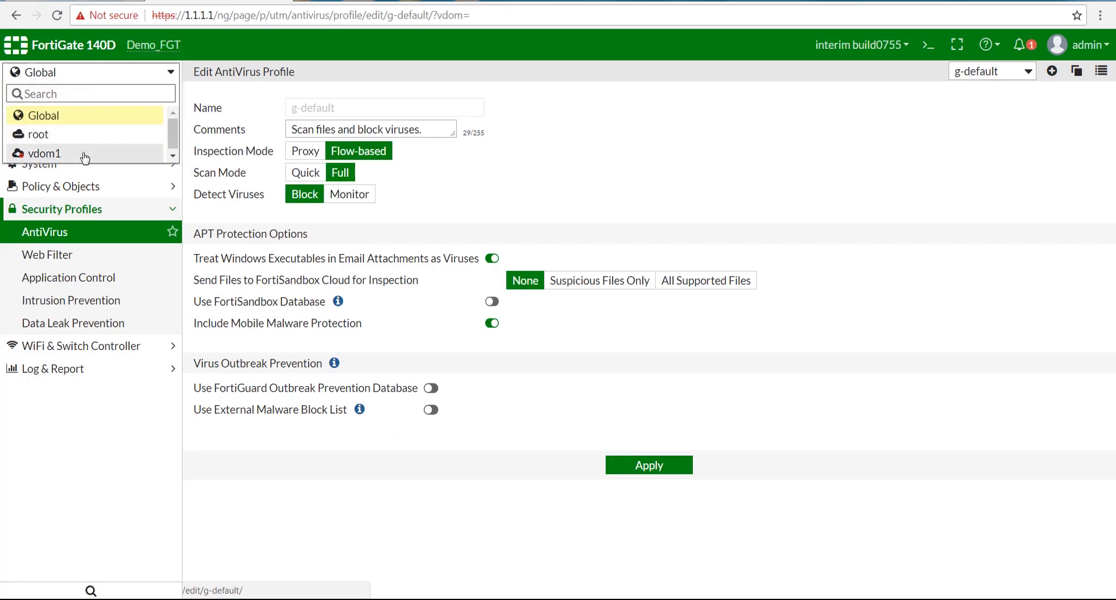
left_click(46, 153)
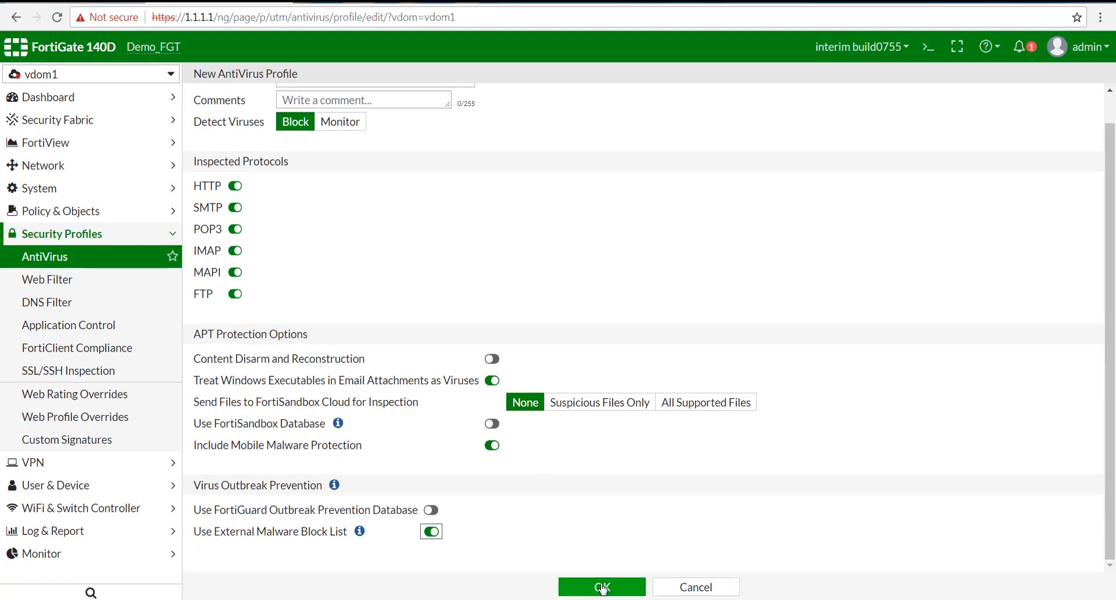
- Save the profile and set av-test as the wifi_interface policy's antivirus profile
left_click(601, 586)
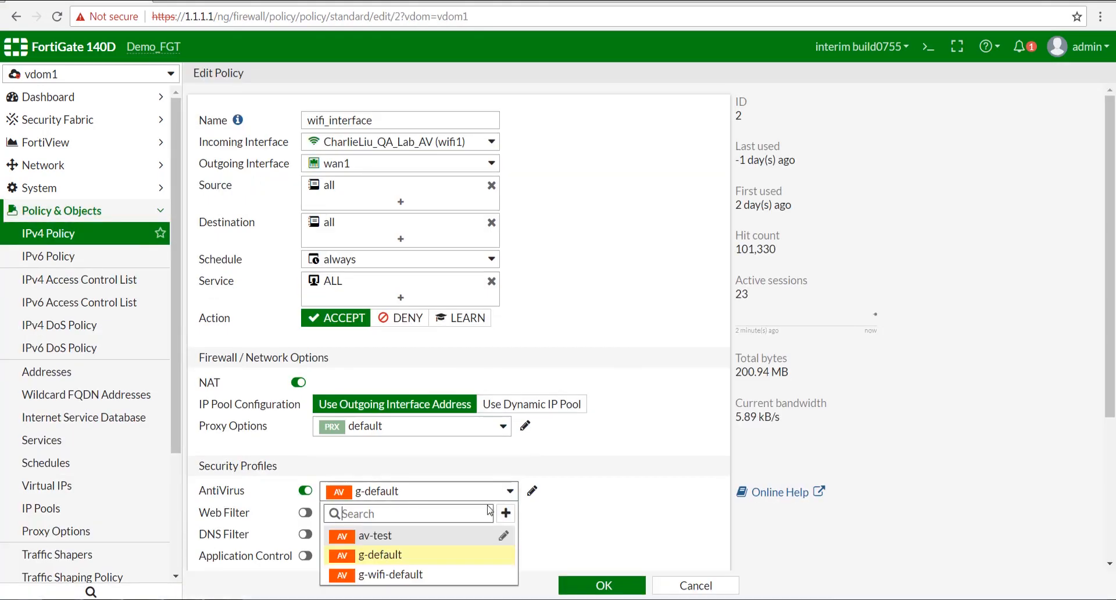
left_click(375, 536)
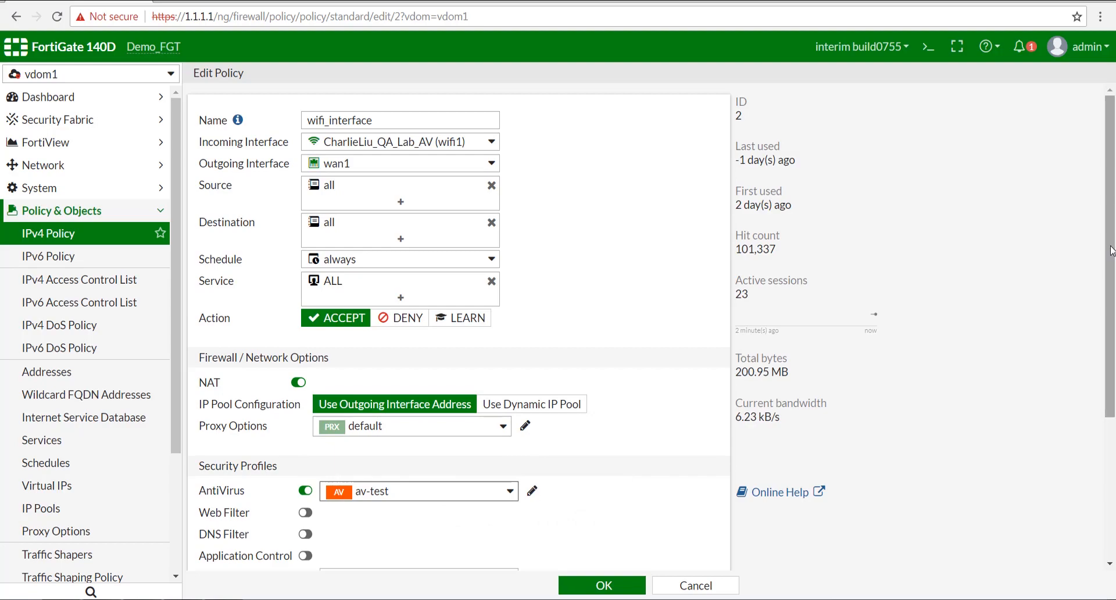
left_click(602, 585)
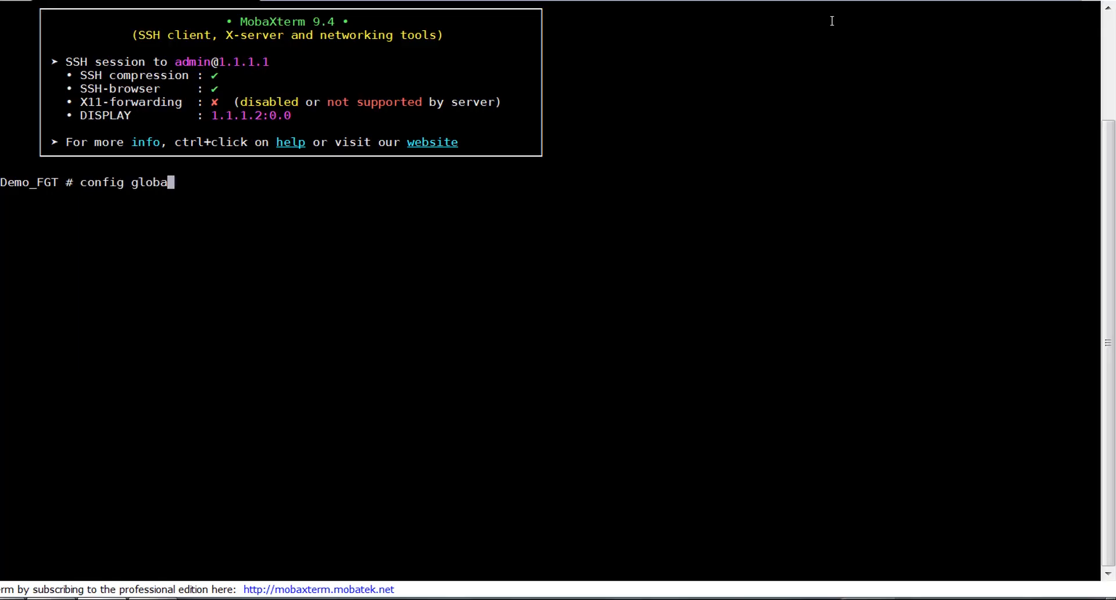
- Run 'diagnose sys scanunit' in the FortiGate global CLI
type("diagnose sys scanunit")
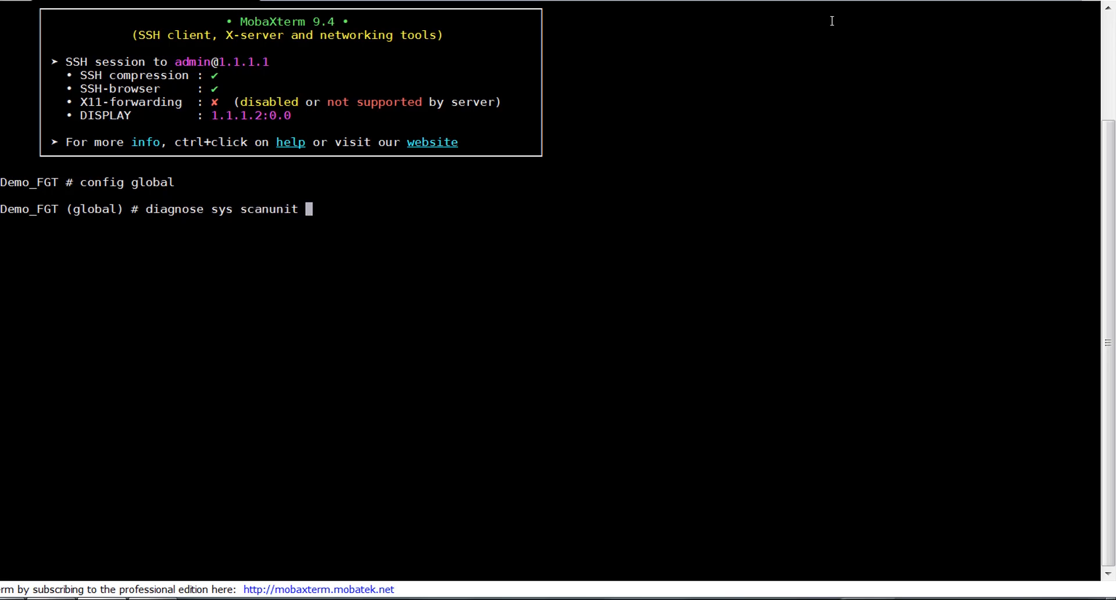
key("Return")
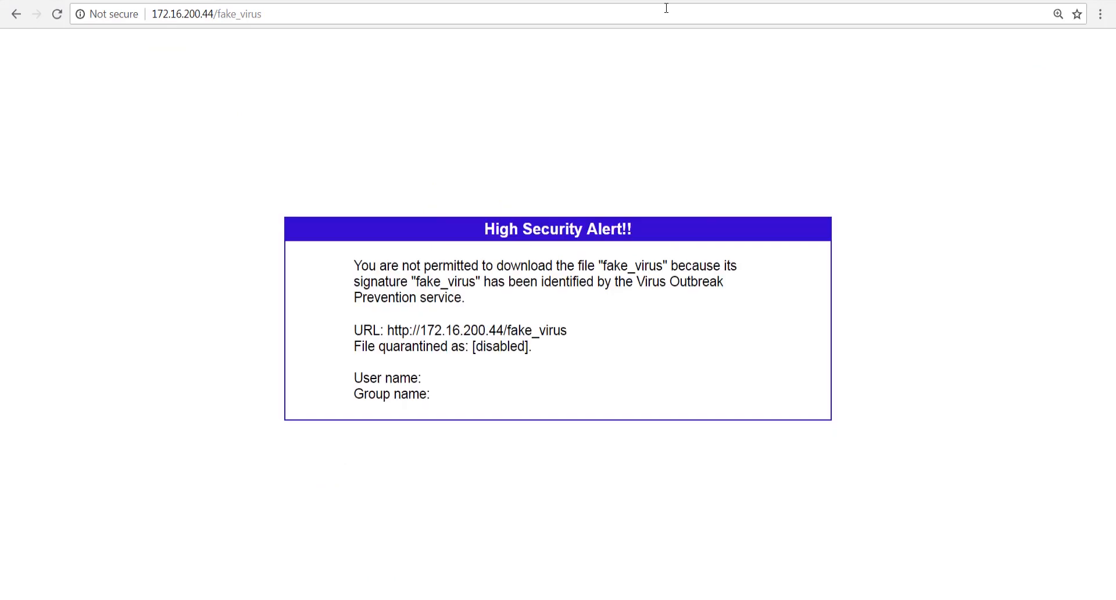
mouse_move(432, 102)
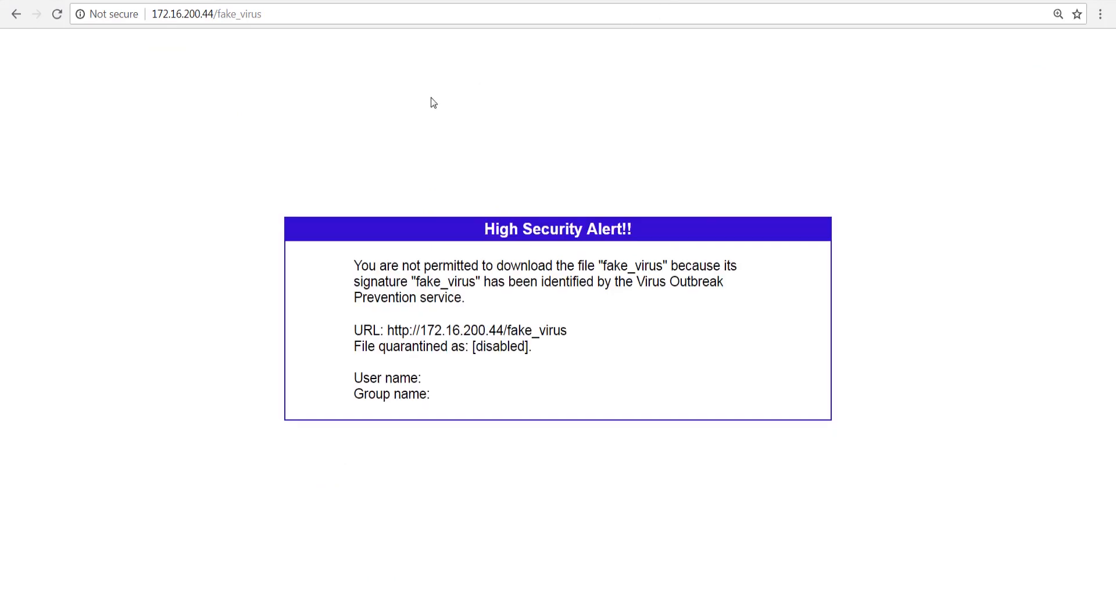
mouse_move(242, 13)
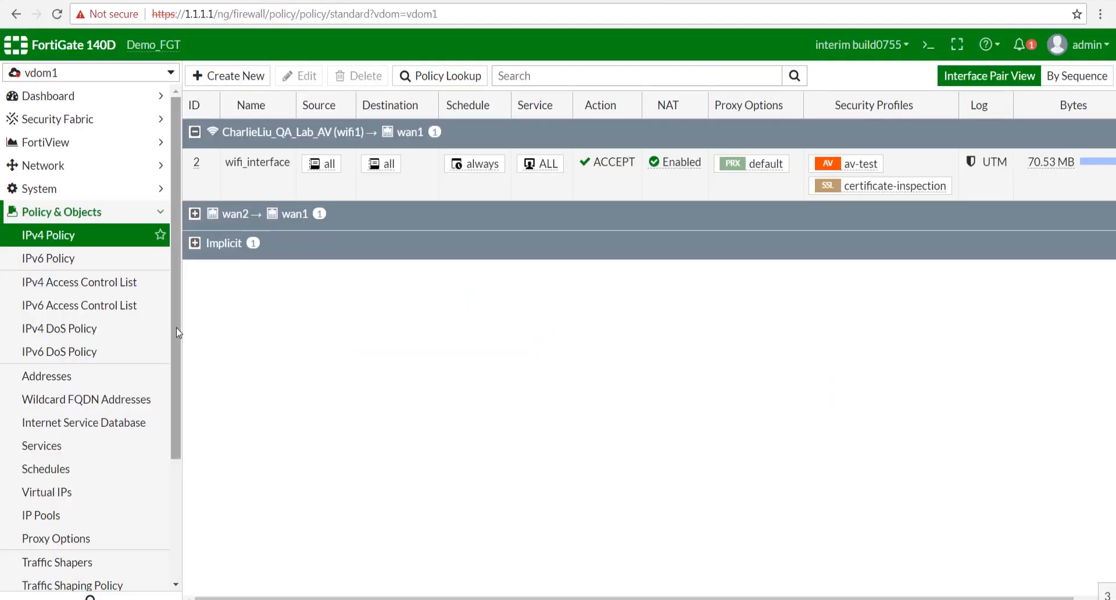
- Show the vdom1 AntiVirus log with fake_virus blocked via external_hash1
scroll("down", 3)
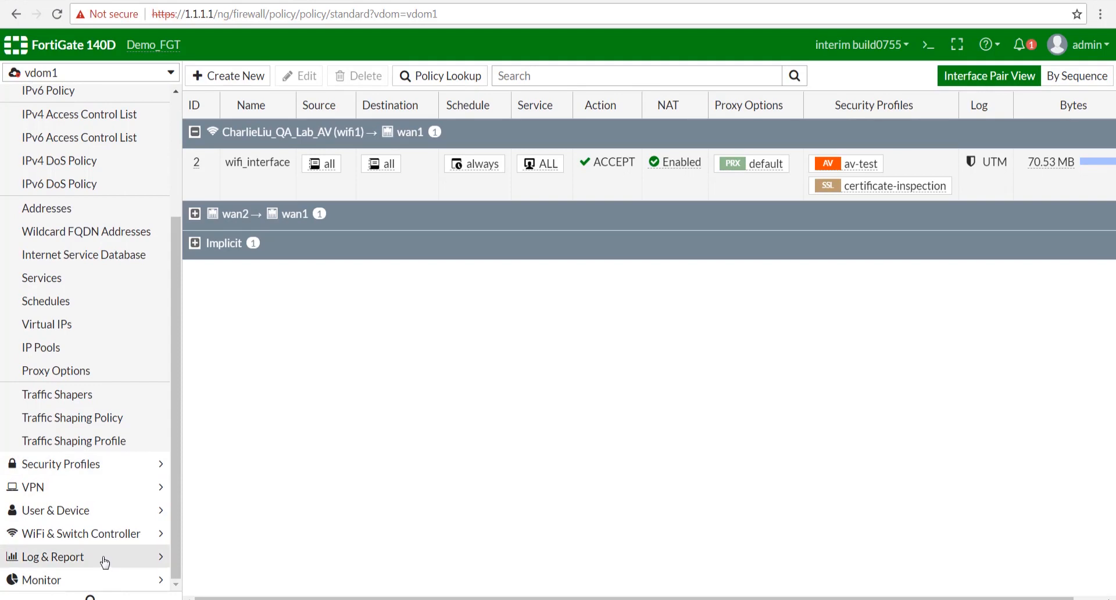
left_click(54, 556)
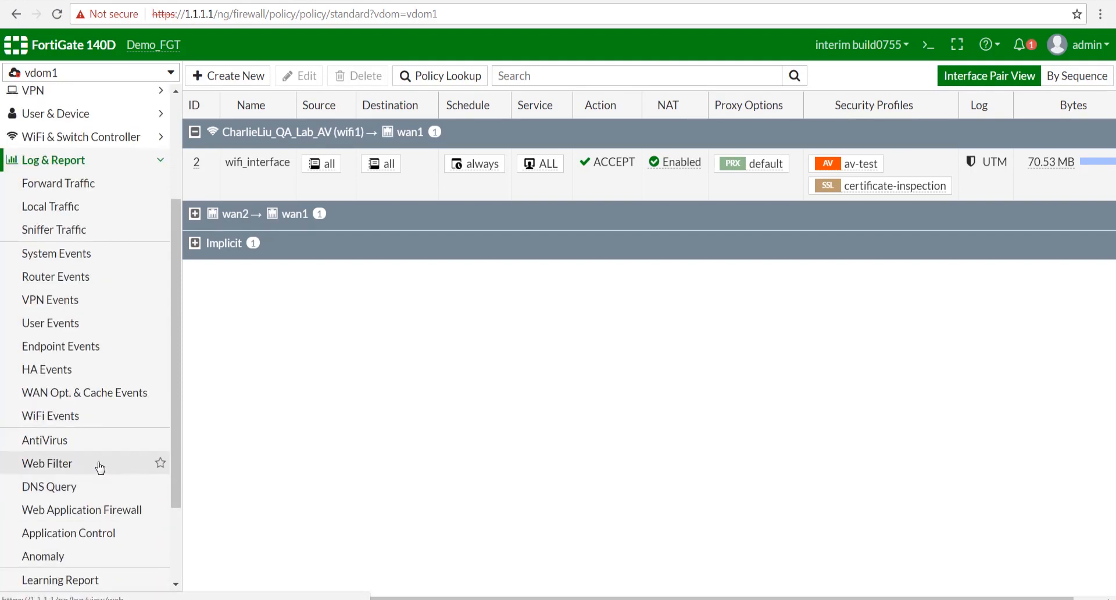
left_click(44, 440)
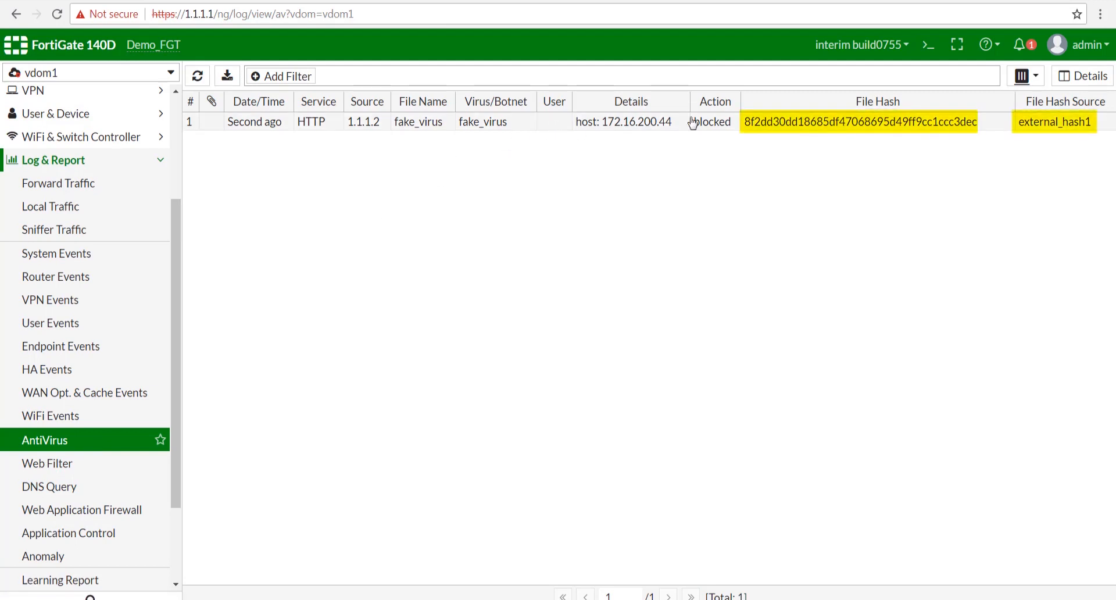
mouse_move(770, 132)
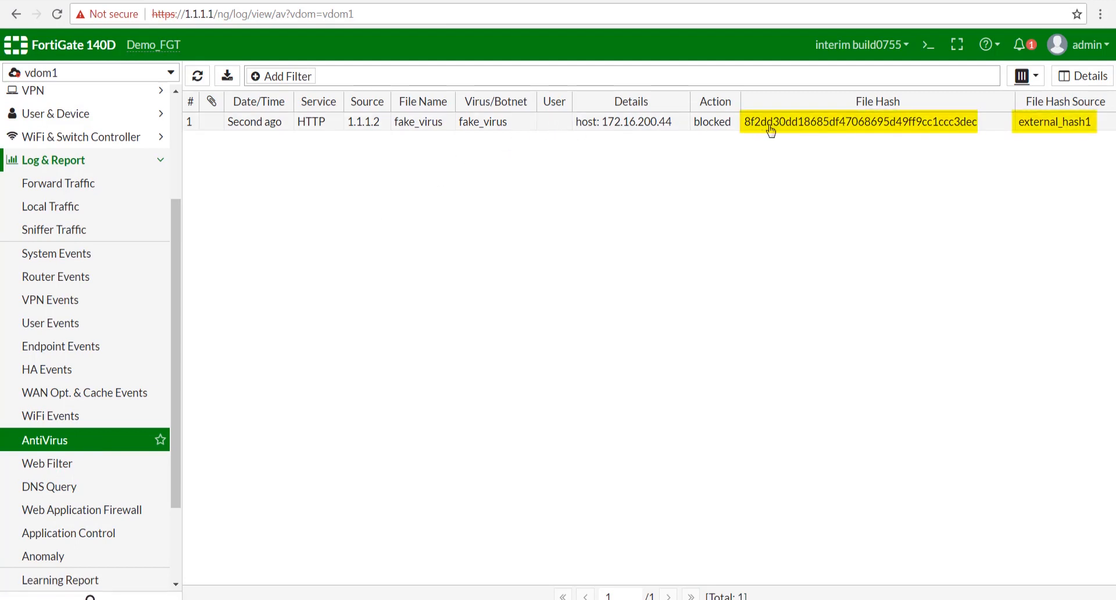
mouse_move(1056, 133)
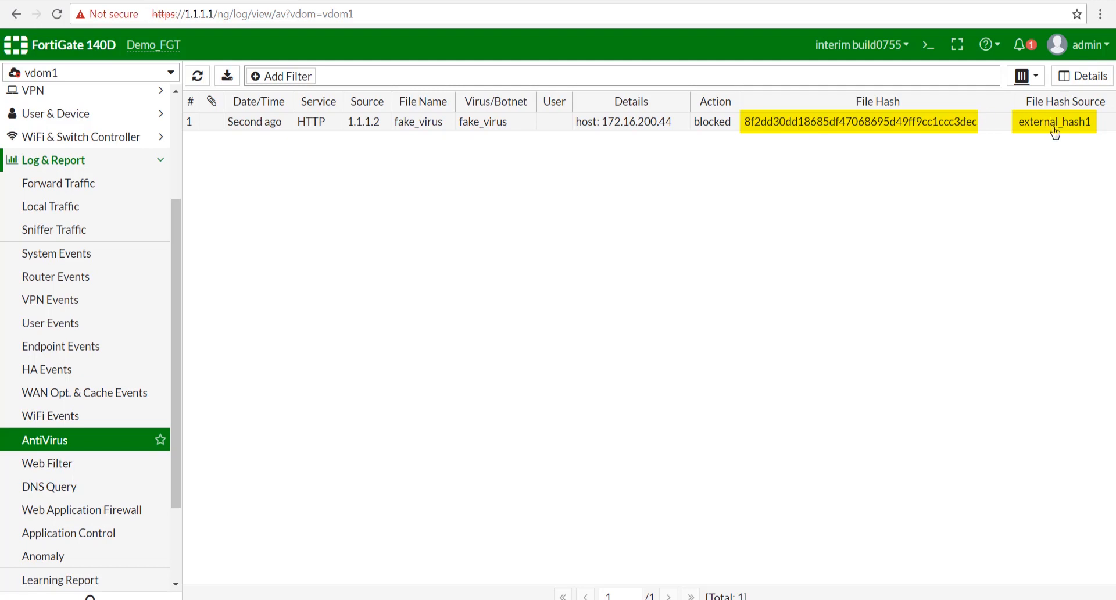
mouse_move(1039, 160)
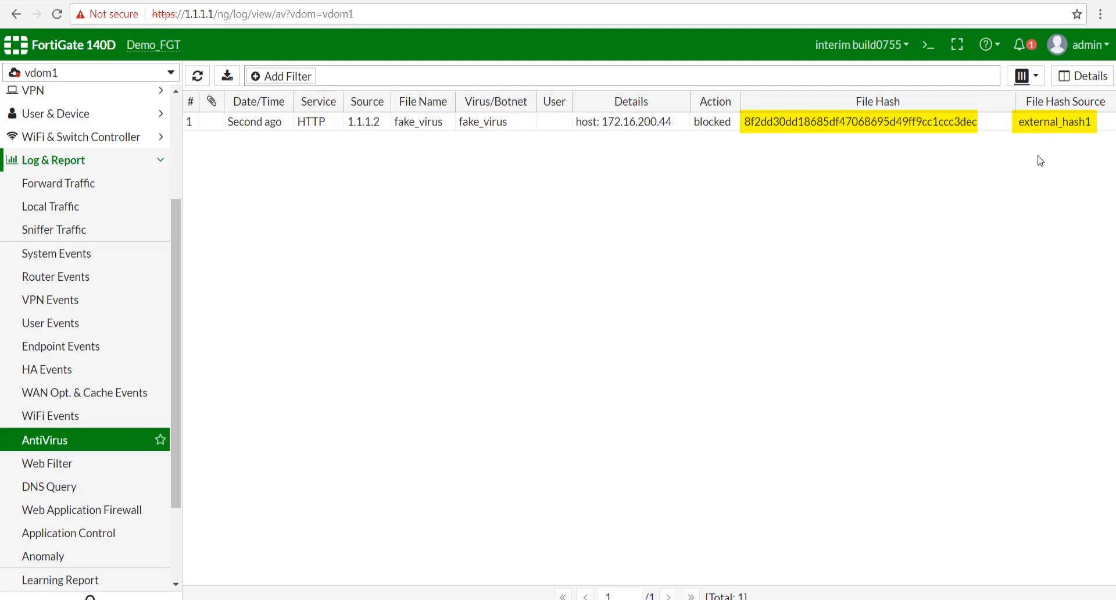
mouse_move(914, 200)
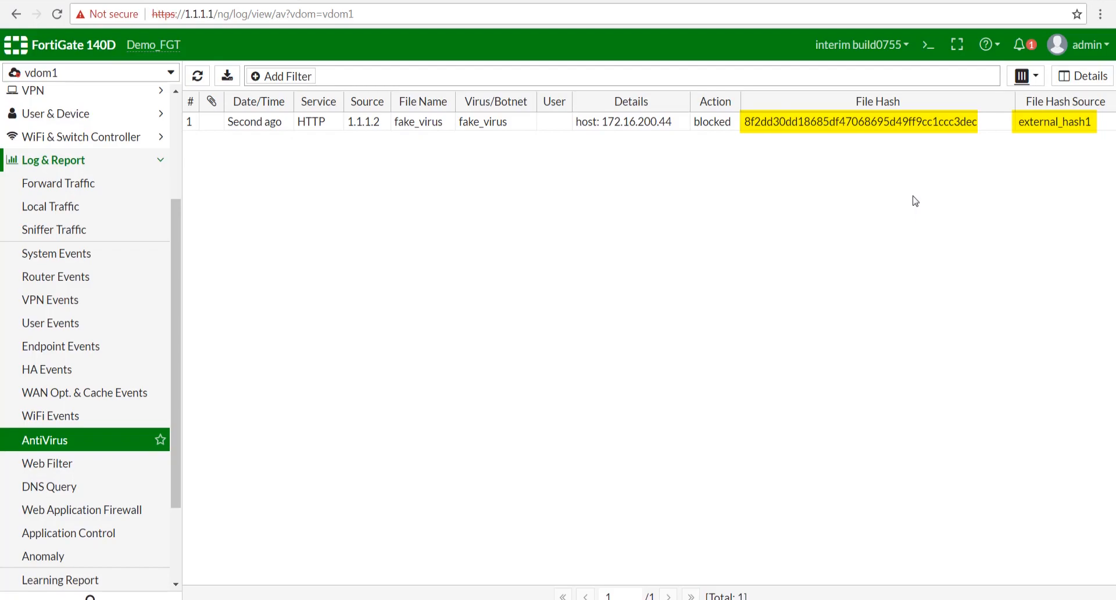